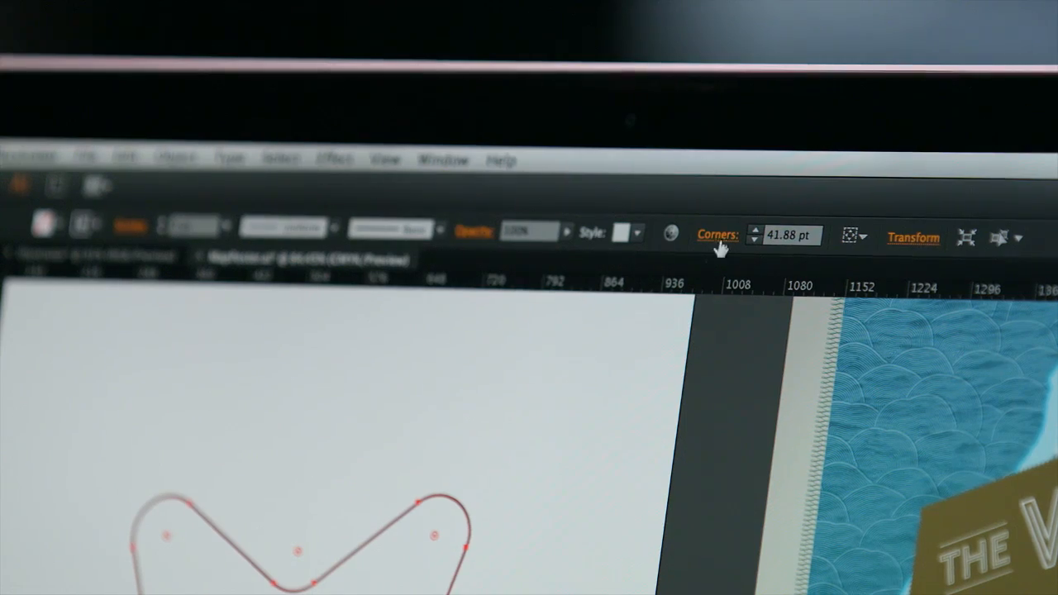
Open the Corners dialog for the selected star's live corners
{"action": "left_click", "coordinate": [719, 232]}
{"action": "type", "text": "60"}
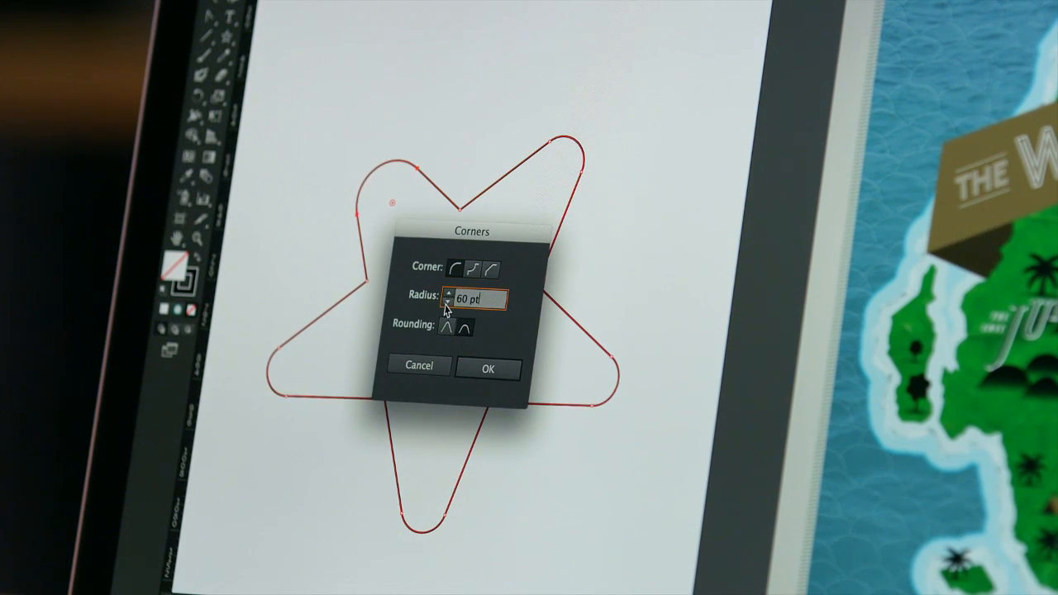
Lower the star's corner radius from 60 pt to 35 pt
{"action": "type", "text": "35 pt"}
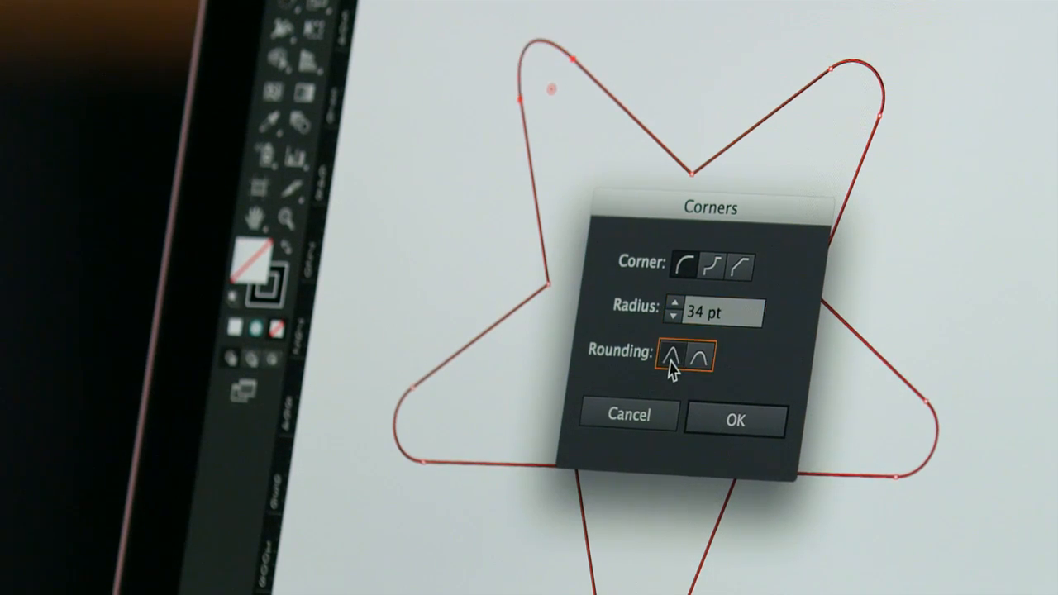
Set the star's corner rounding type to Relative
{"action": "left_click", "coordinate": [699, 359]}
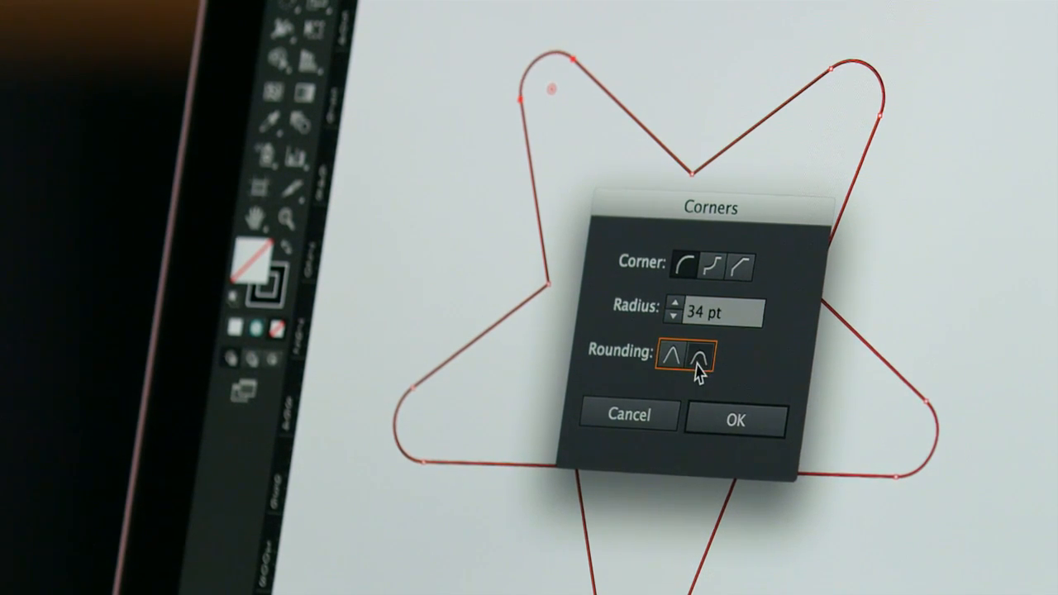